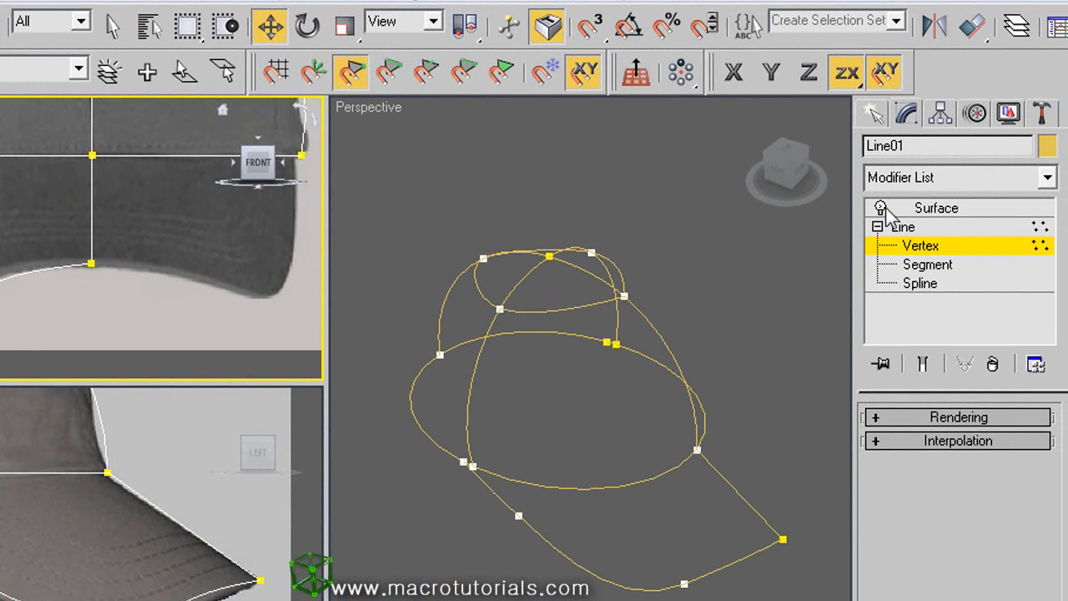
Step: Mirror the half-cap spline cage along X as a separate copy (Line02)
left_click(901, 227)
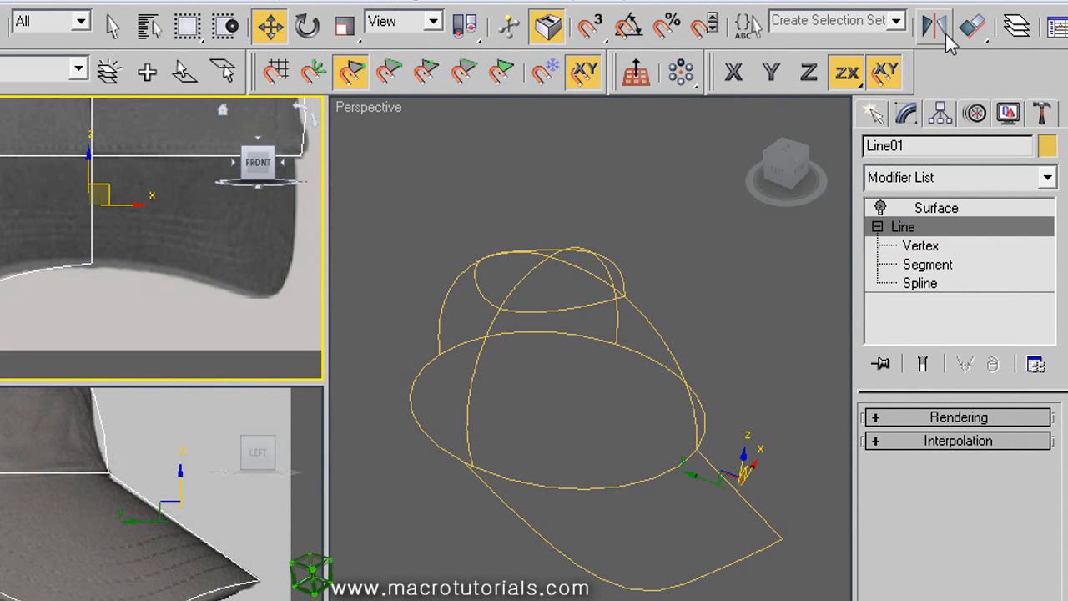
left_click(933, 26)
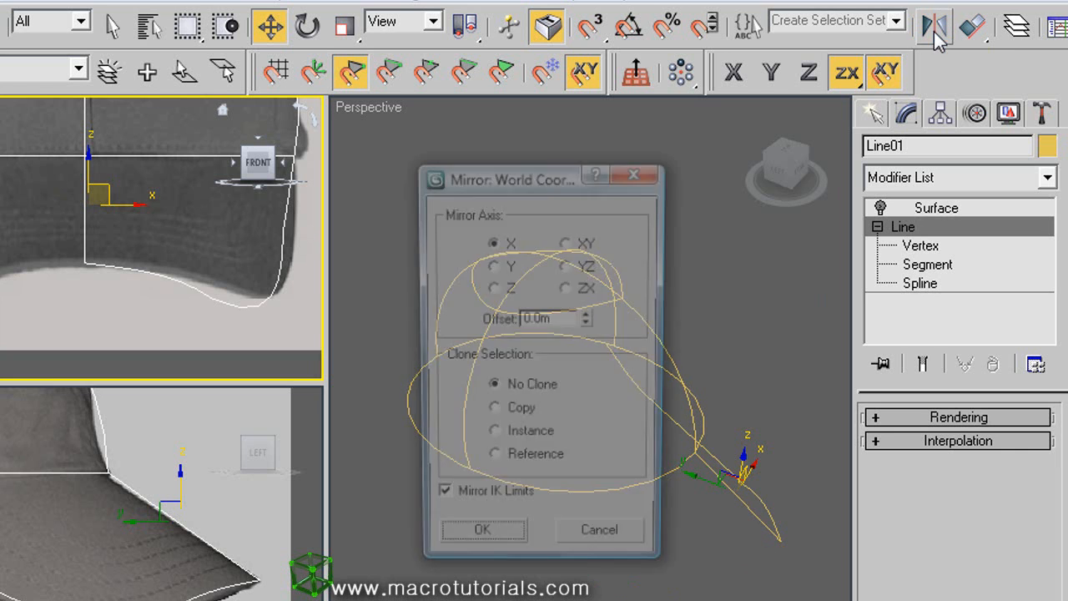
left_click_drag(541, 180, 267, 187)
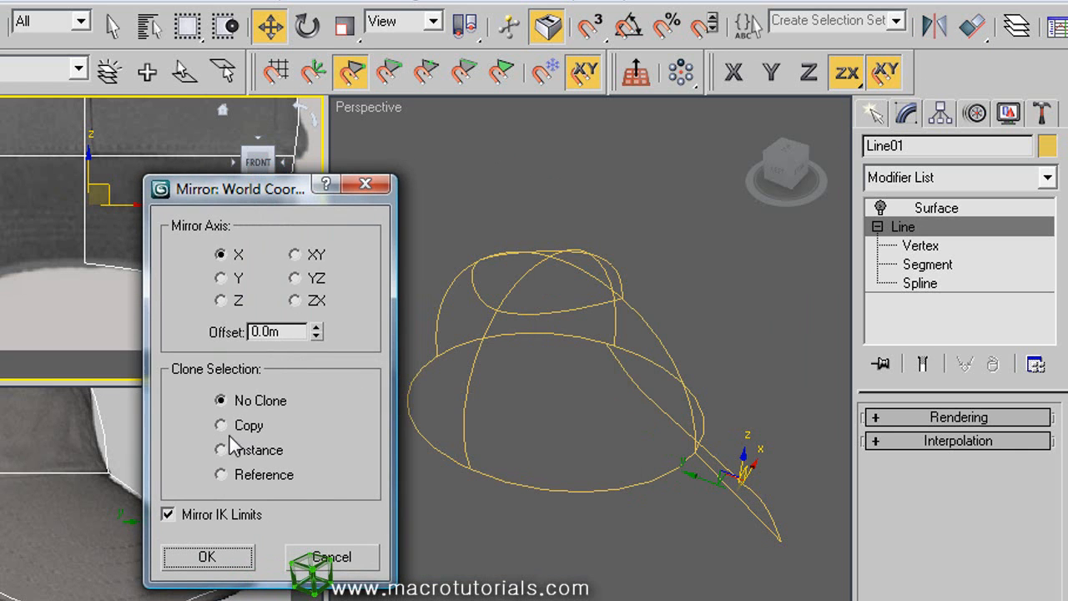
left_click(221, 425)
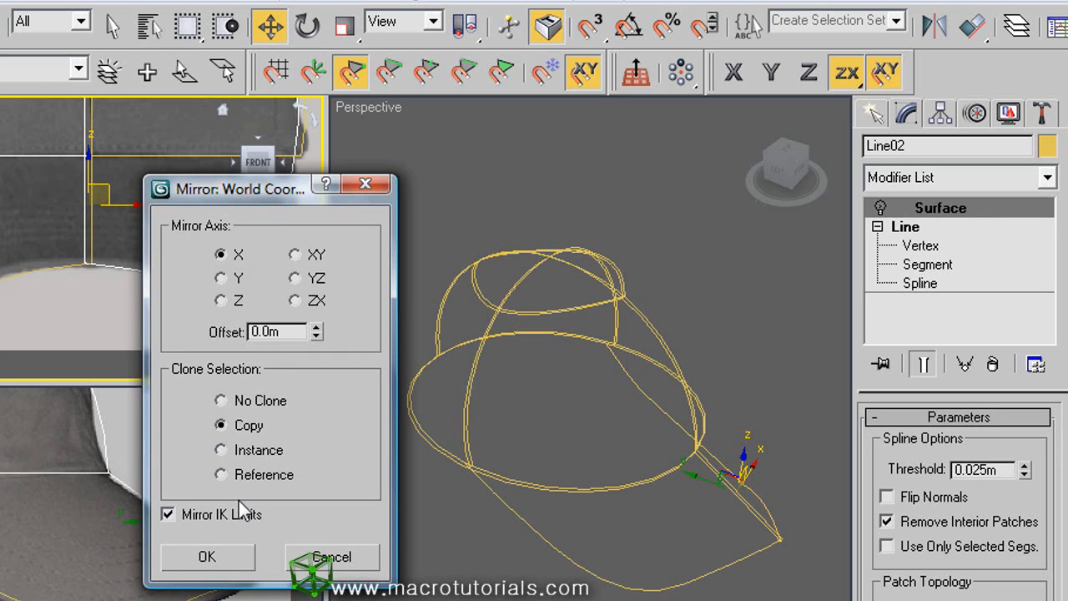
left_click(207, 556)
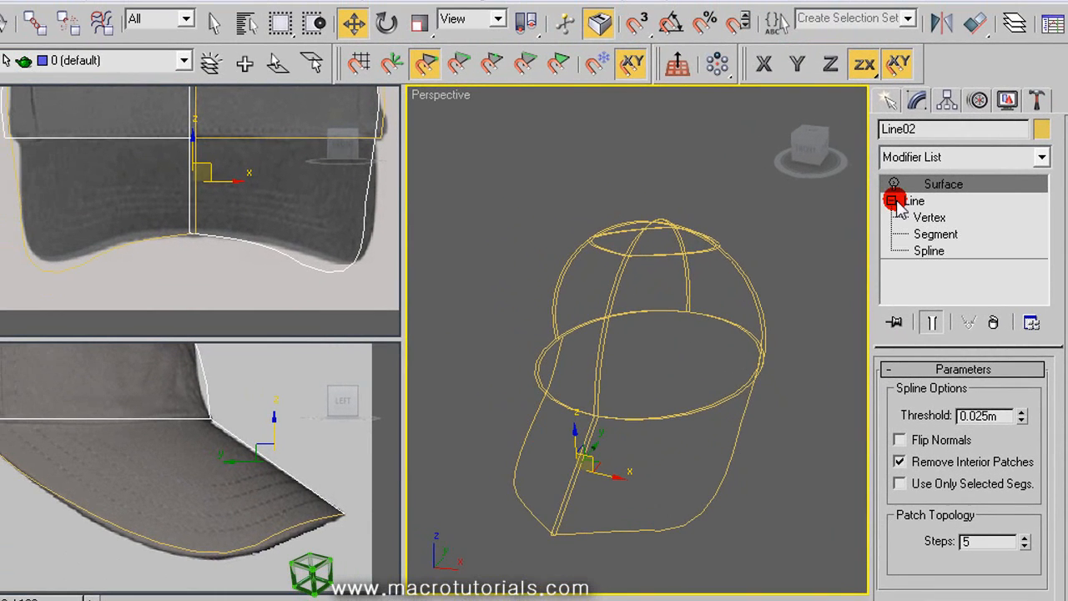
Step: Go to the base Line under Surface and enter Segment sub-object level on Line02
left_click(893, 200)
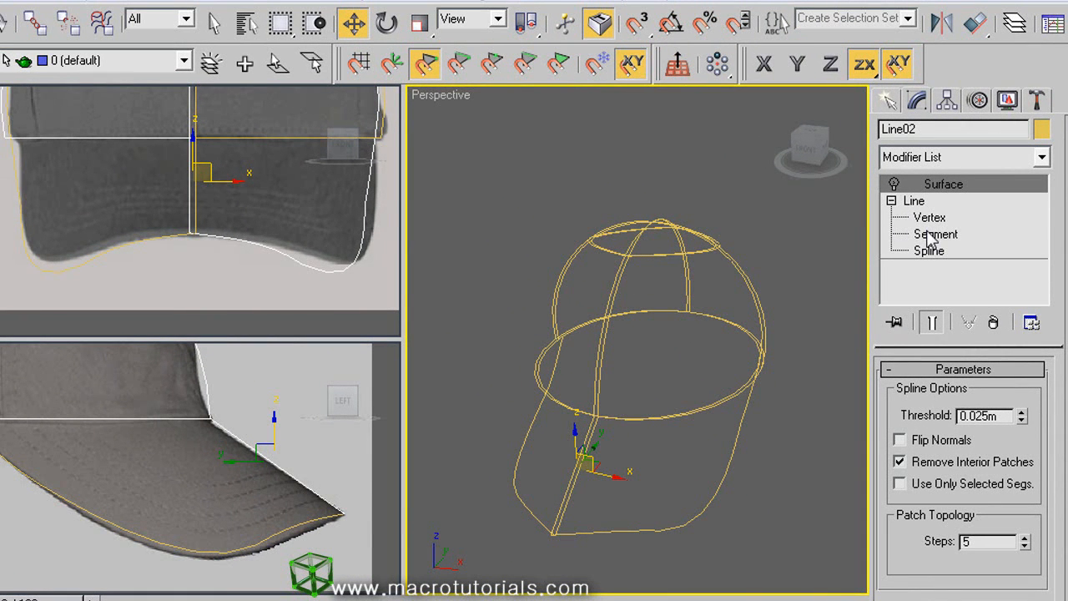
left_click(934, 234)
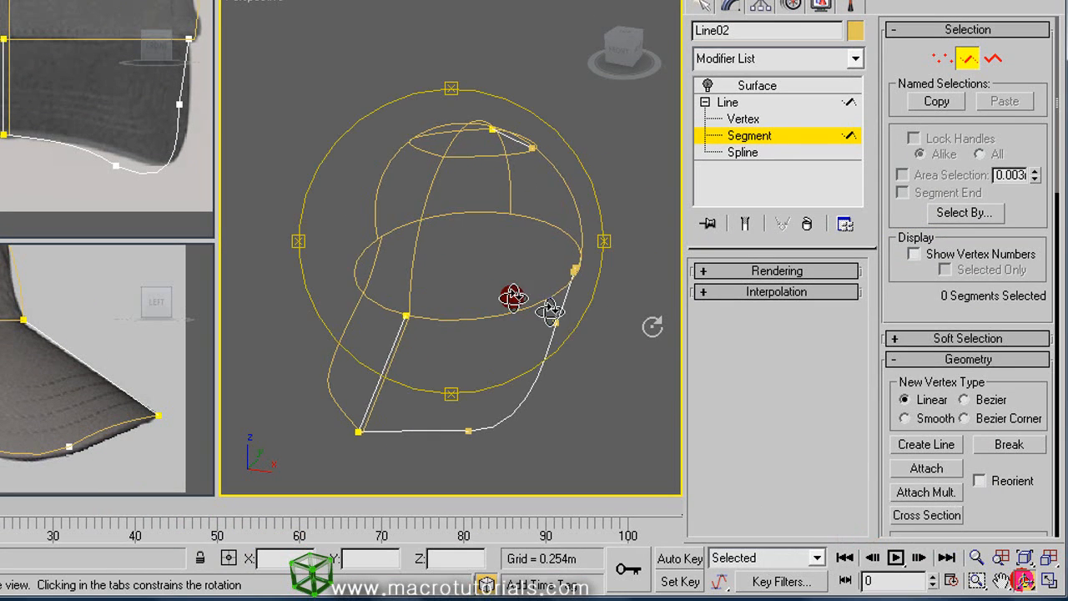
left_click_drag(515, 298, 524, 321)
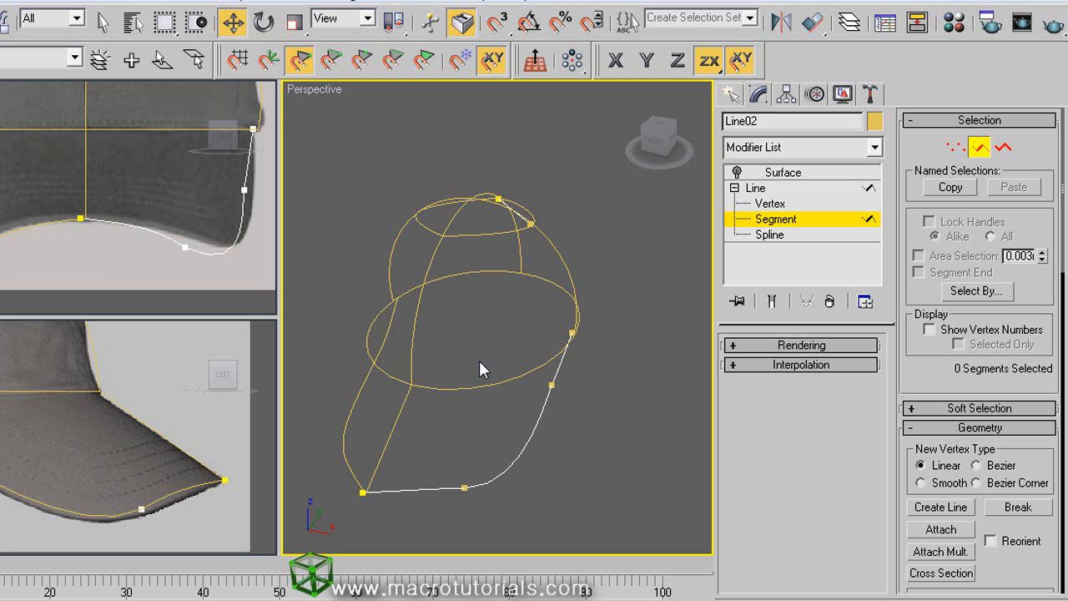
mouse_move(757, 282)
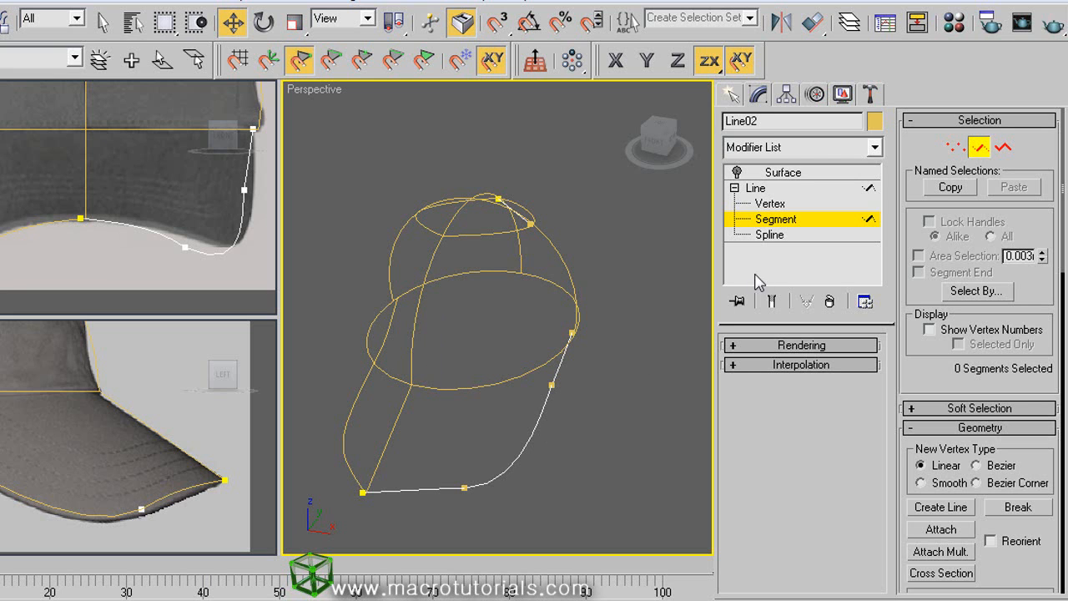
mouse_move(942, 530)
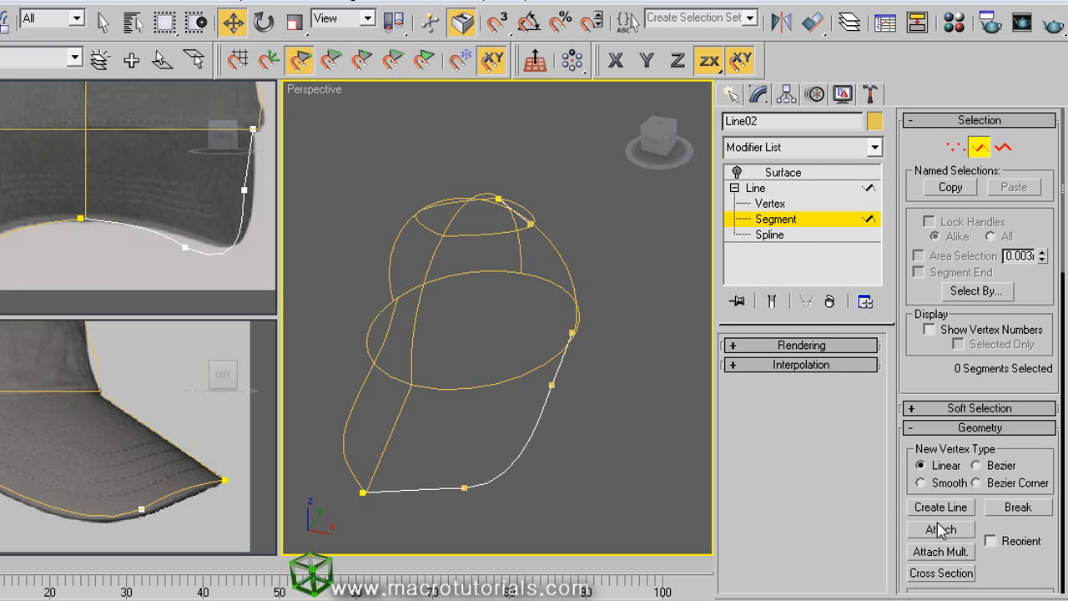
Step: Attach the other cap half into Line02, then return to Vertex level
left_click(941, 530)
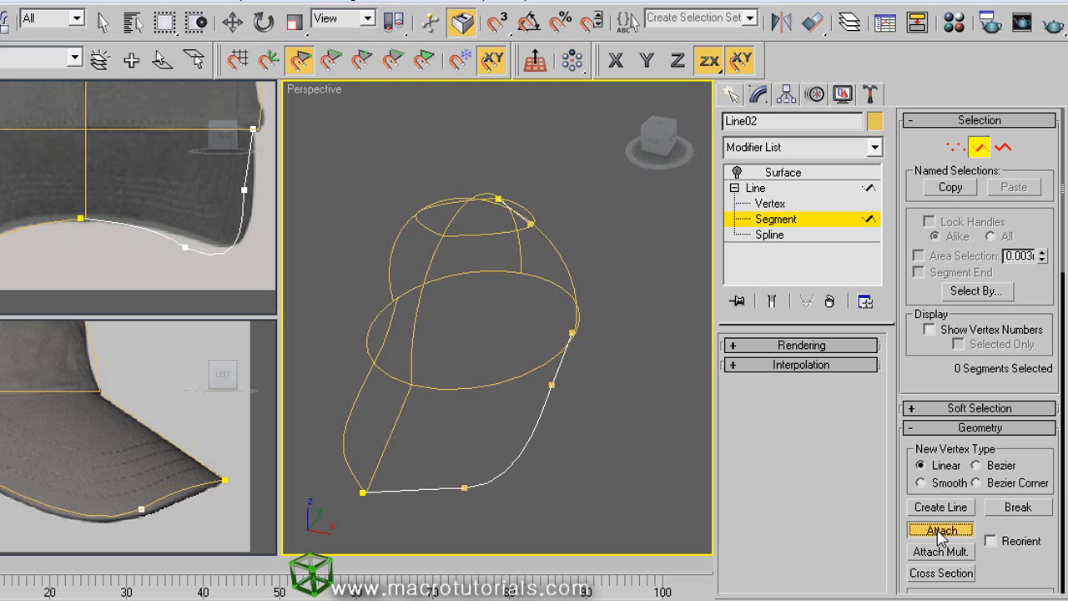
left_click(941, 530)
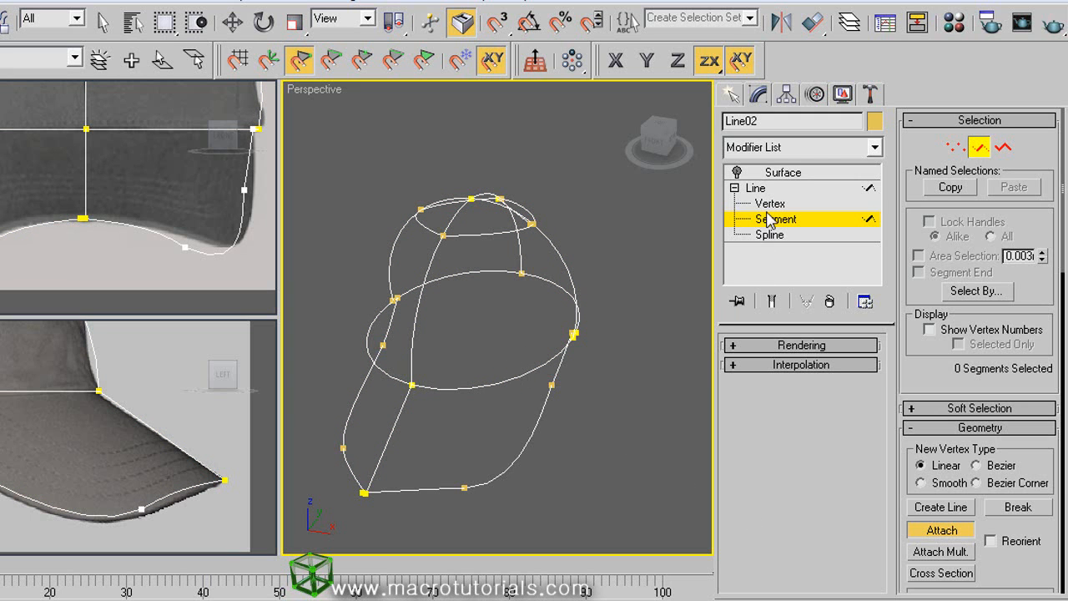
left_click(769, 203)
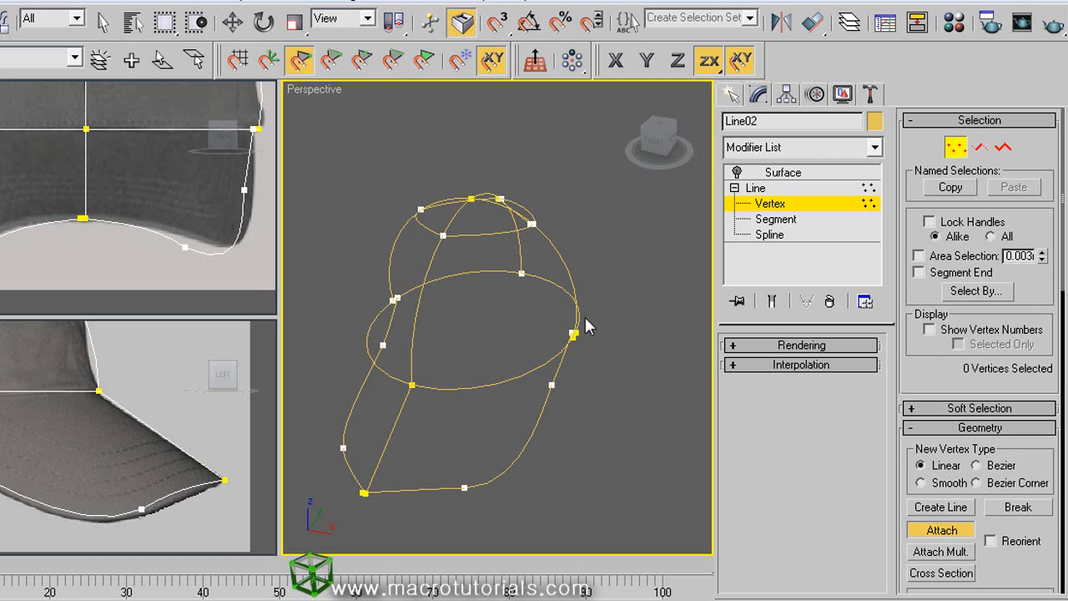
mouse_move(478, 242)
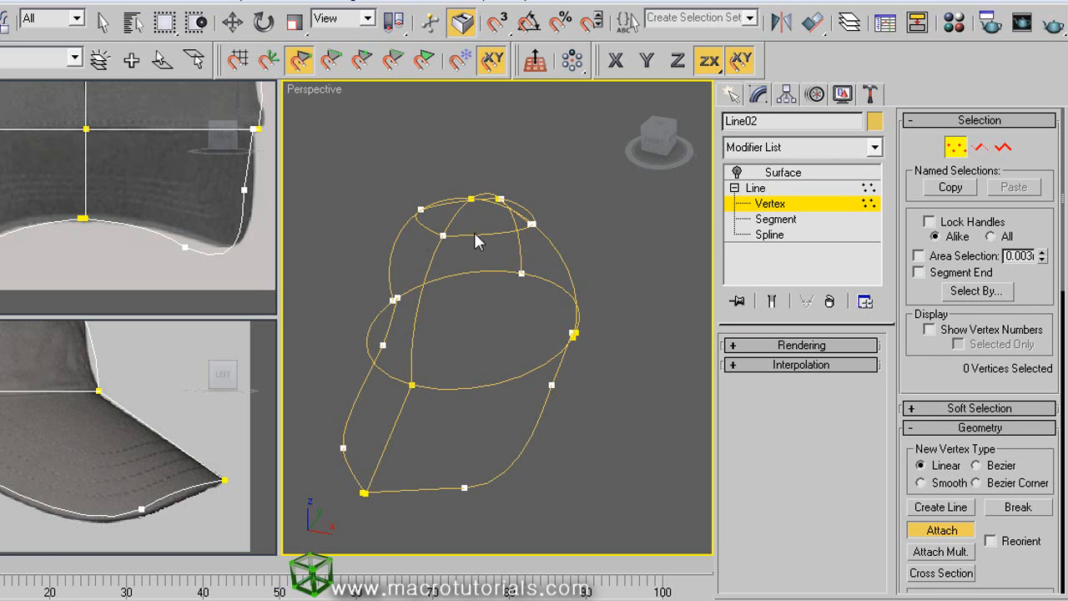
mouse_move(461, 415)
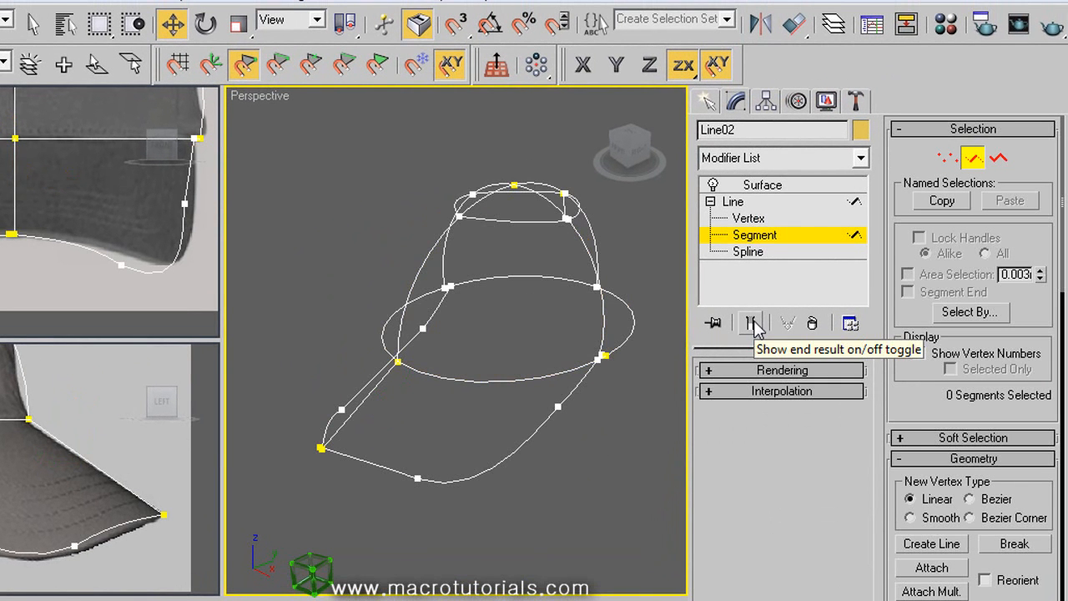
Step: Turn on Show End Result so the Surface modifier shades the cap crown
left_click(749, 323)
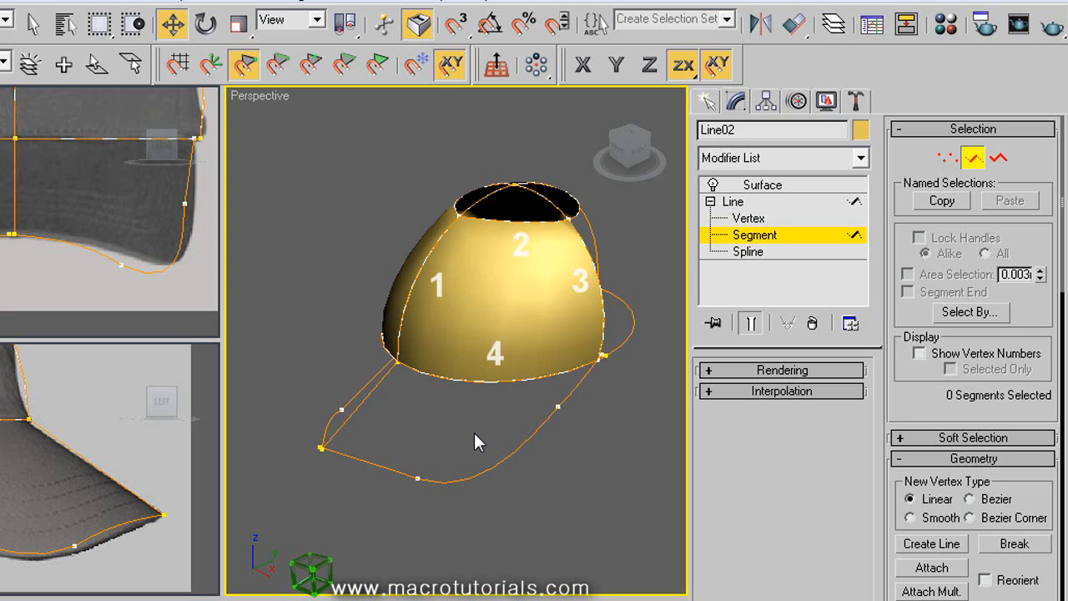
mouse_move(382, 405)
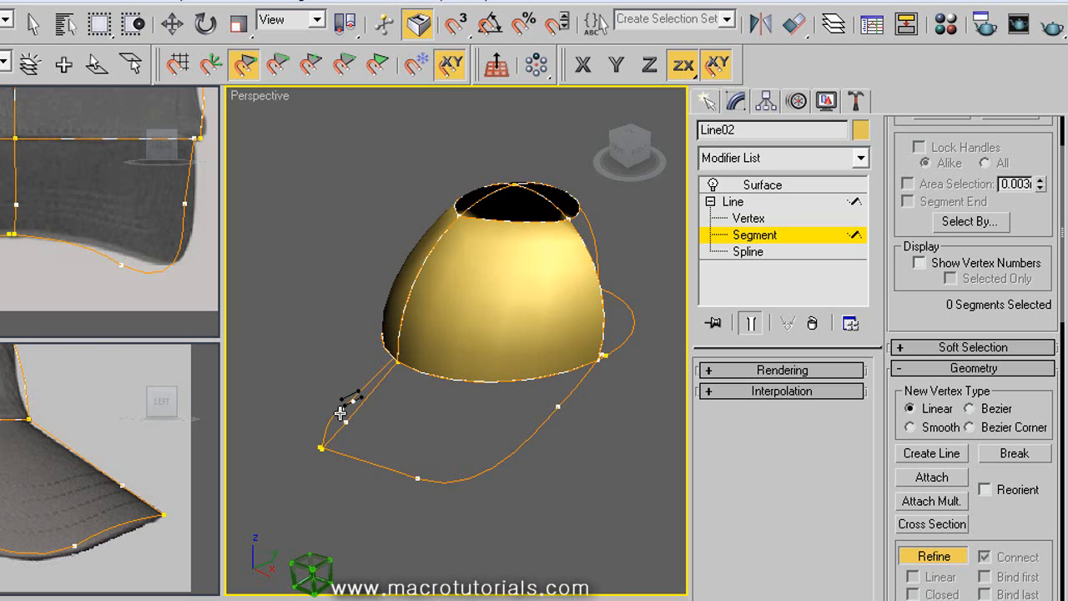
mouse_move(386, 434)
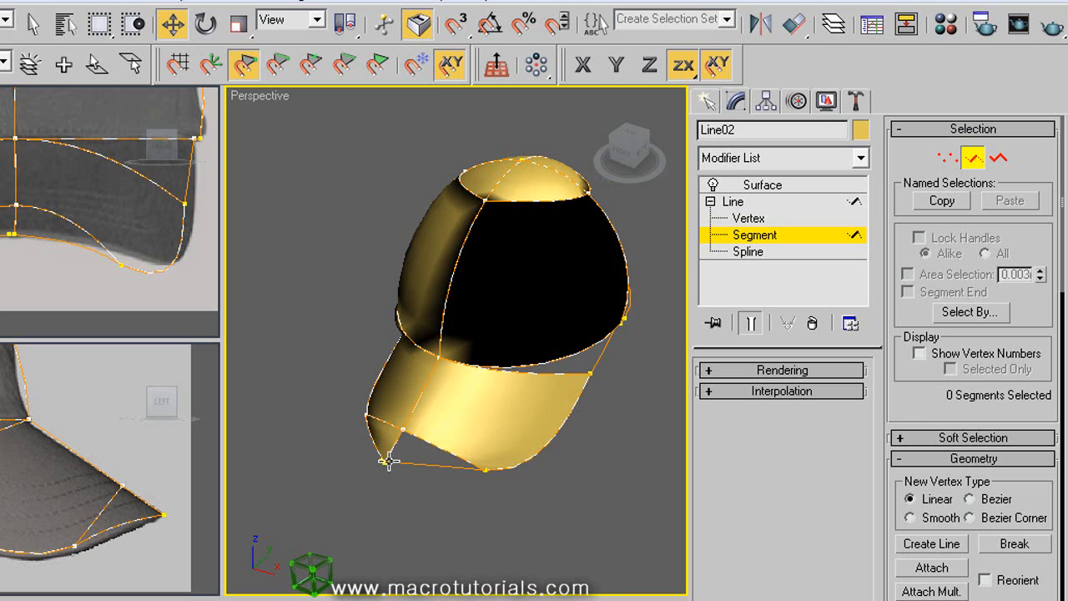
mouse_move(614, 330)
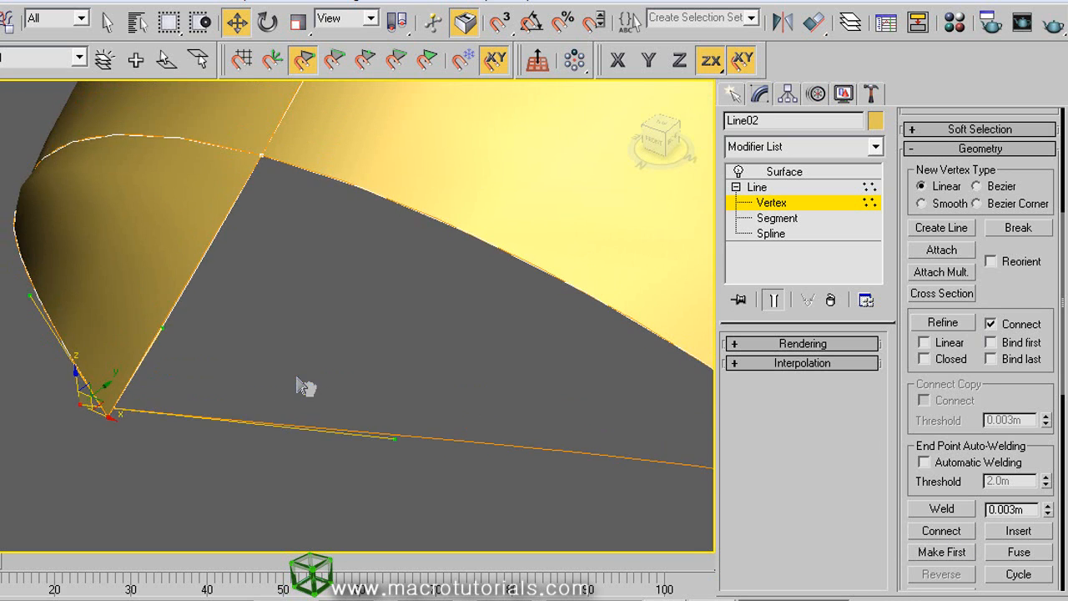
Step: Adjust the spline vertices at the visor corner tip for a clean brim edge
left_click(1018, 552)
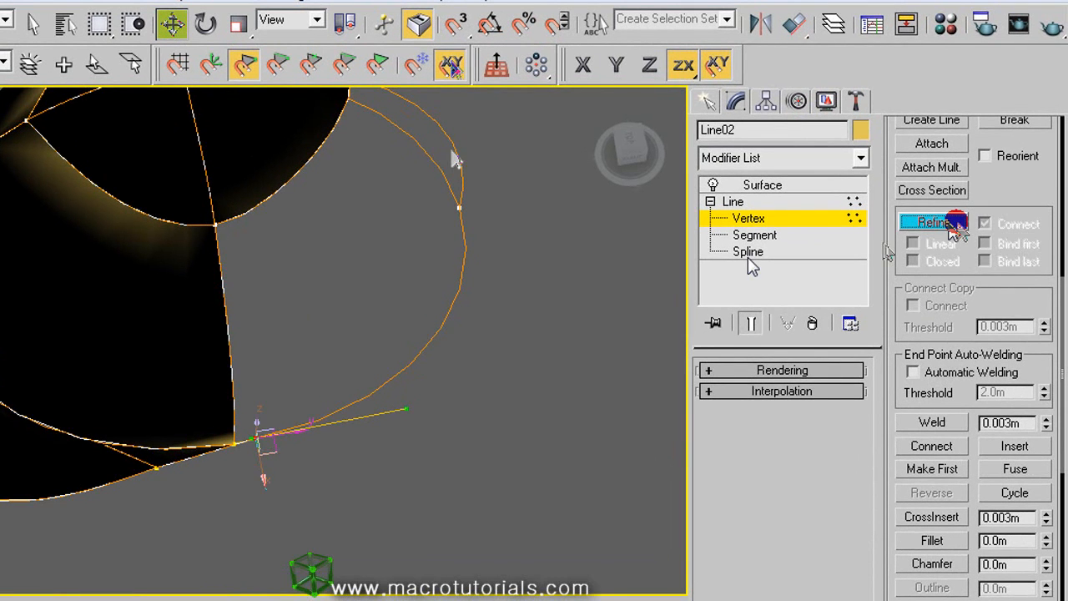
Step: Add a connecting spline across the cap side and show the surfaced result
left_click(931, 222)
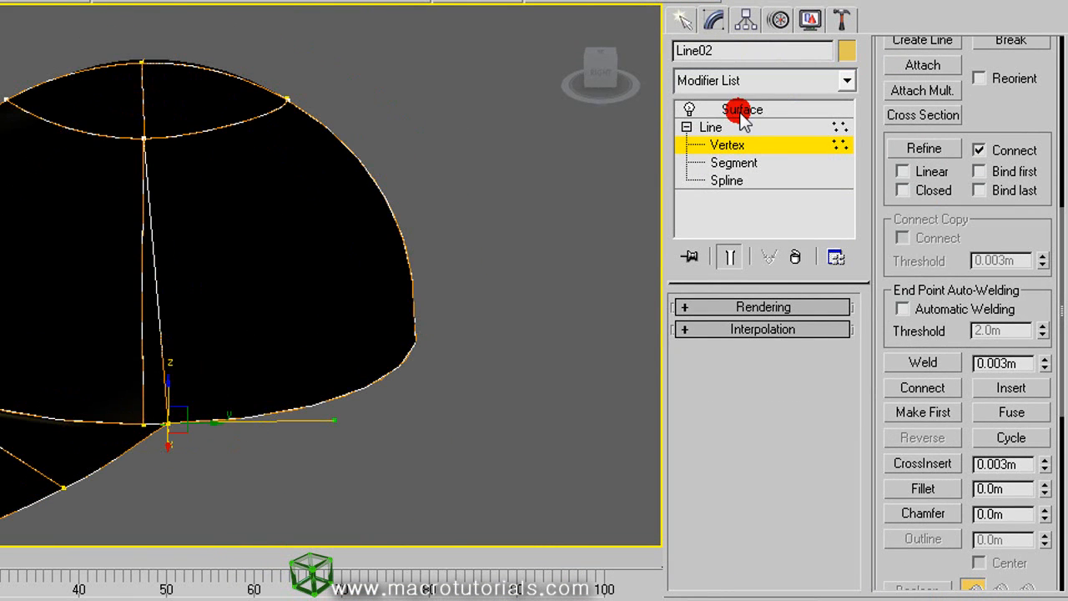
left_click(741, 108)
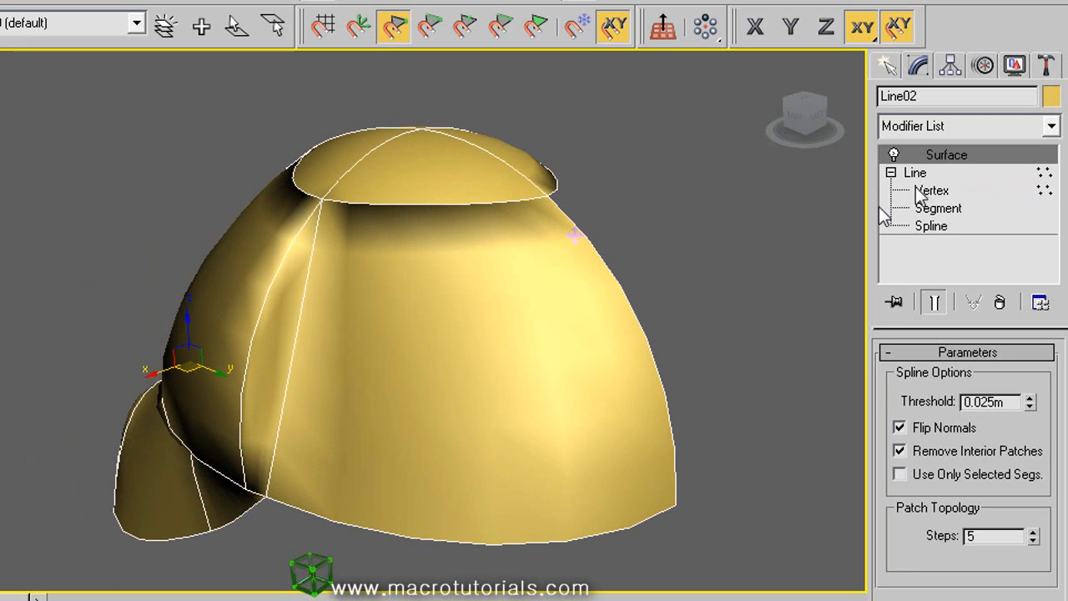
Step: Move crown vertices and Bezier handles in the Front view to follow the reference photo
left_click(932, 191)
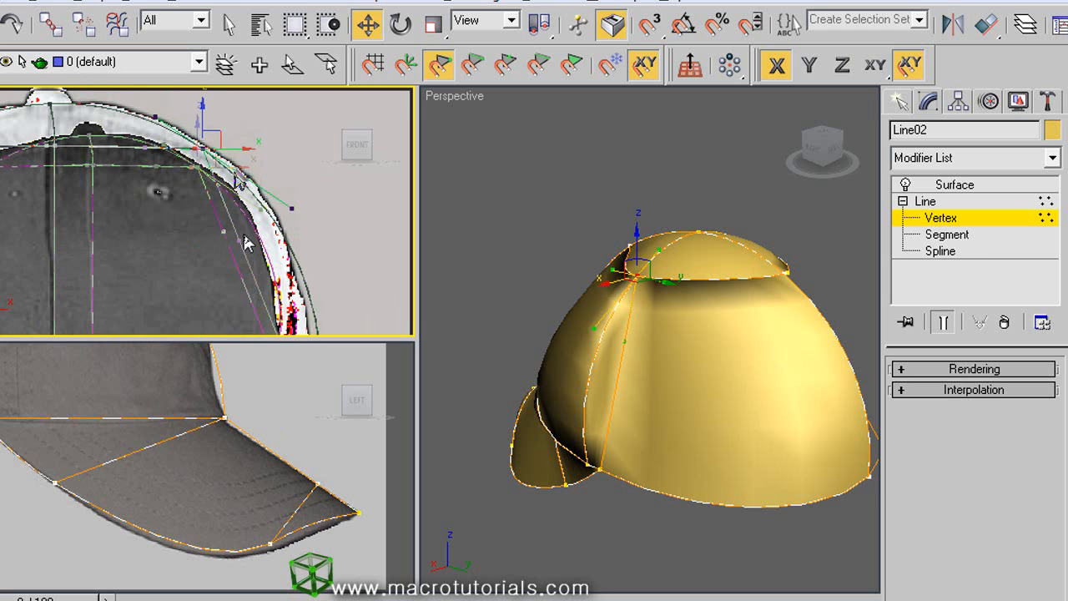
left_click_drag(234, 180, 280, 201)
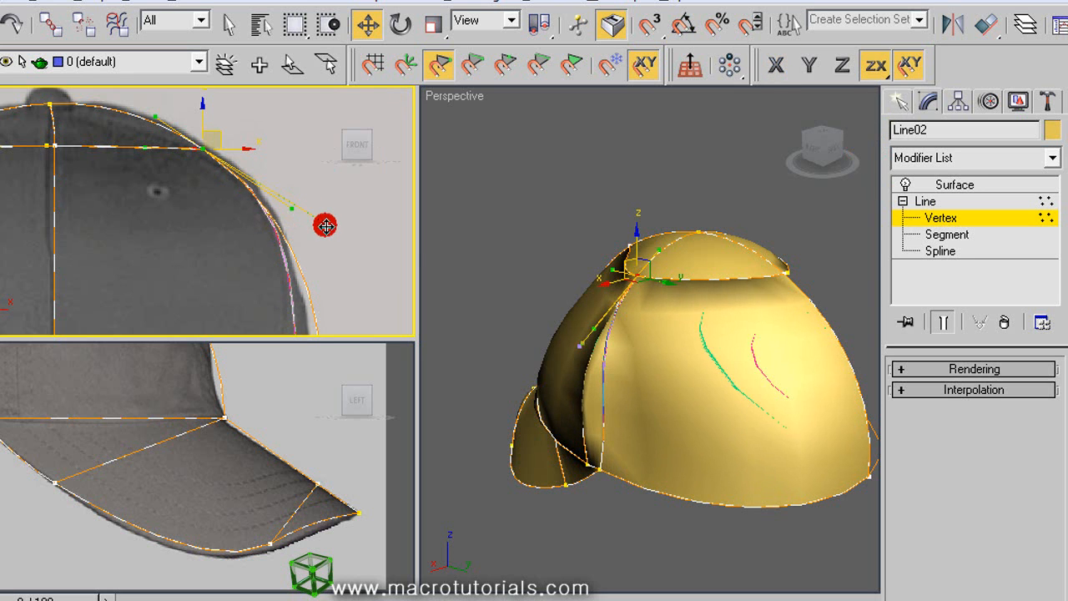
left_click_drag(327, 226, 292, 209)
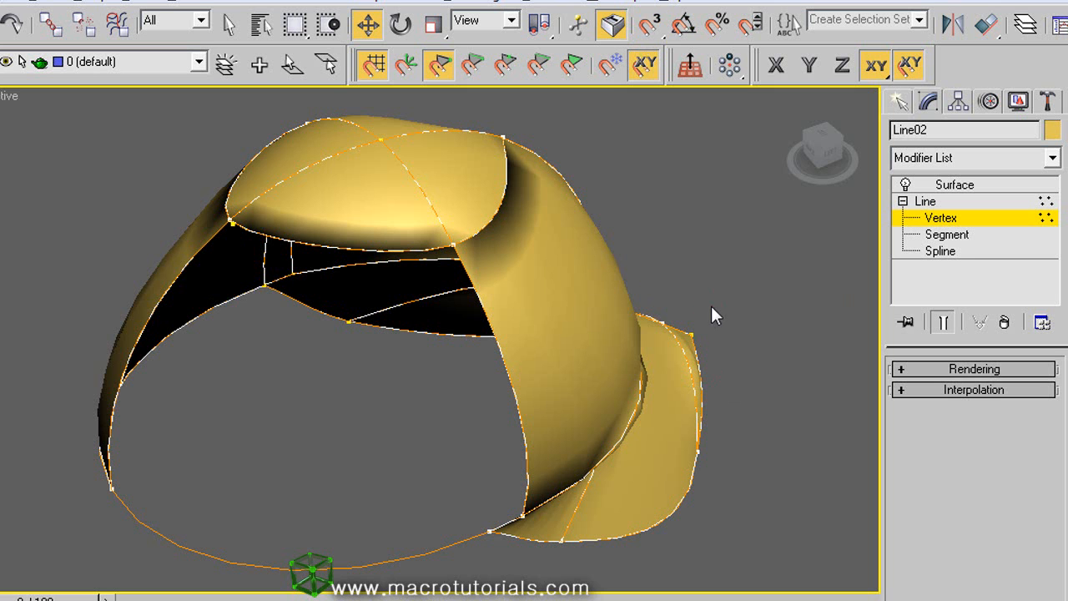
mouse_move(989, 503)
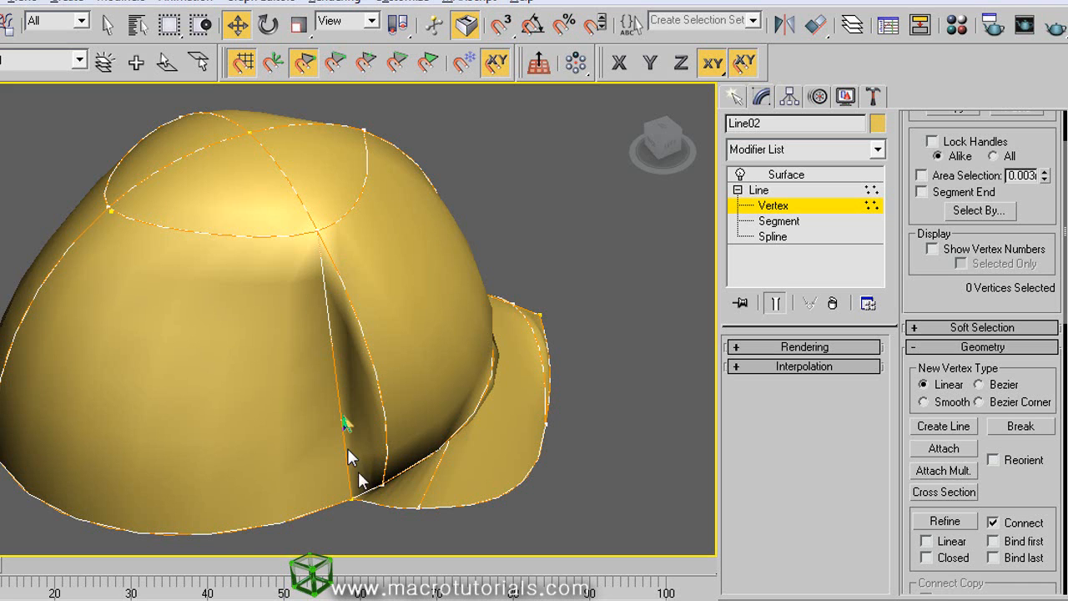
right_click(350, 468)
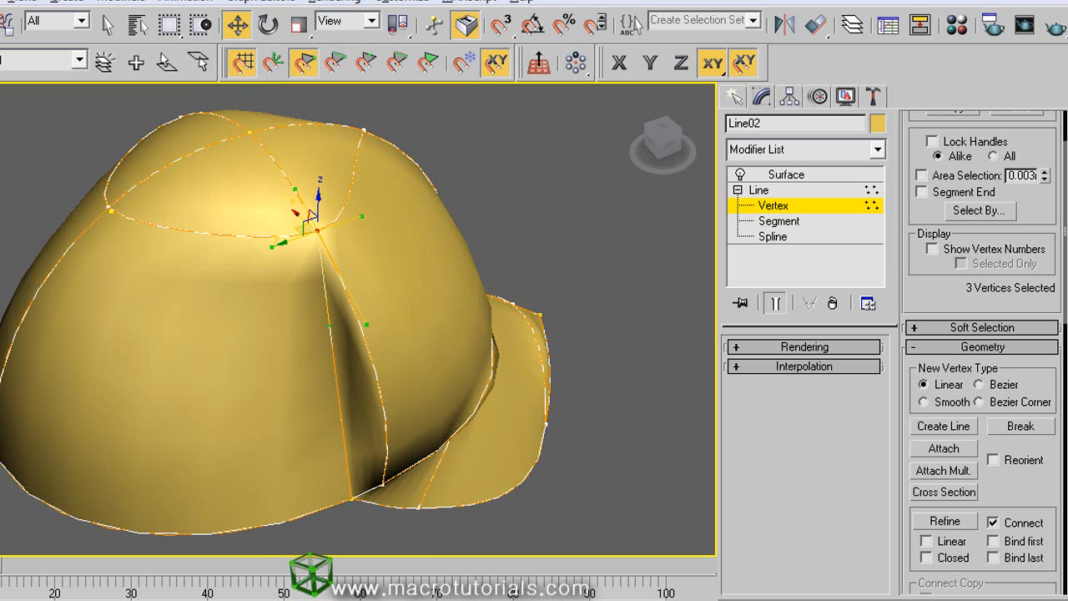
key("Alt+W")
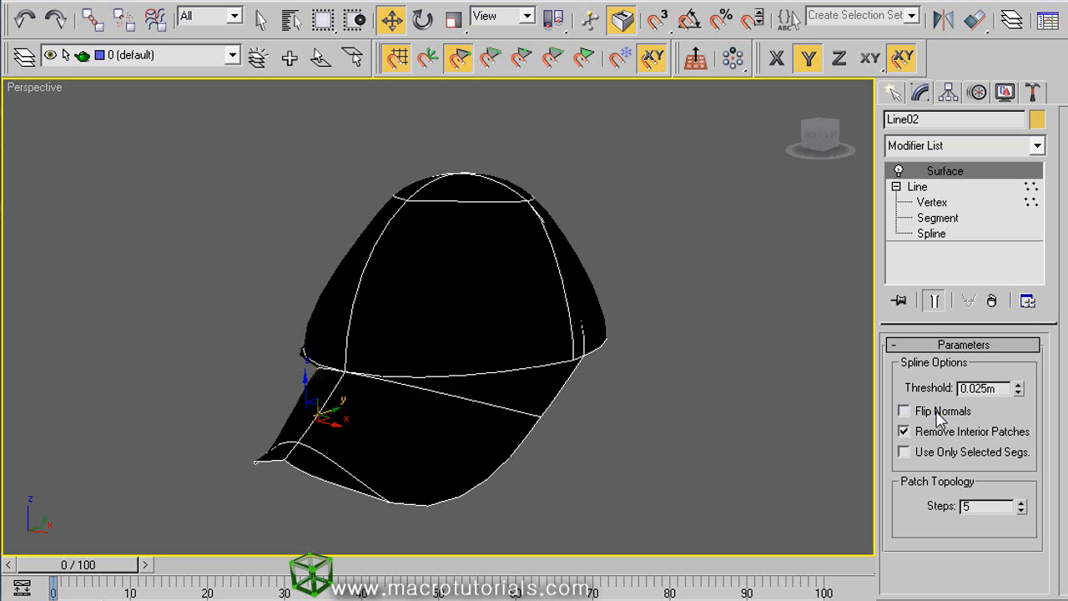
Step: Enable Flip Normals and Remove Interior Patches on Surface, then resume Segment level
left_click(904, 411)
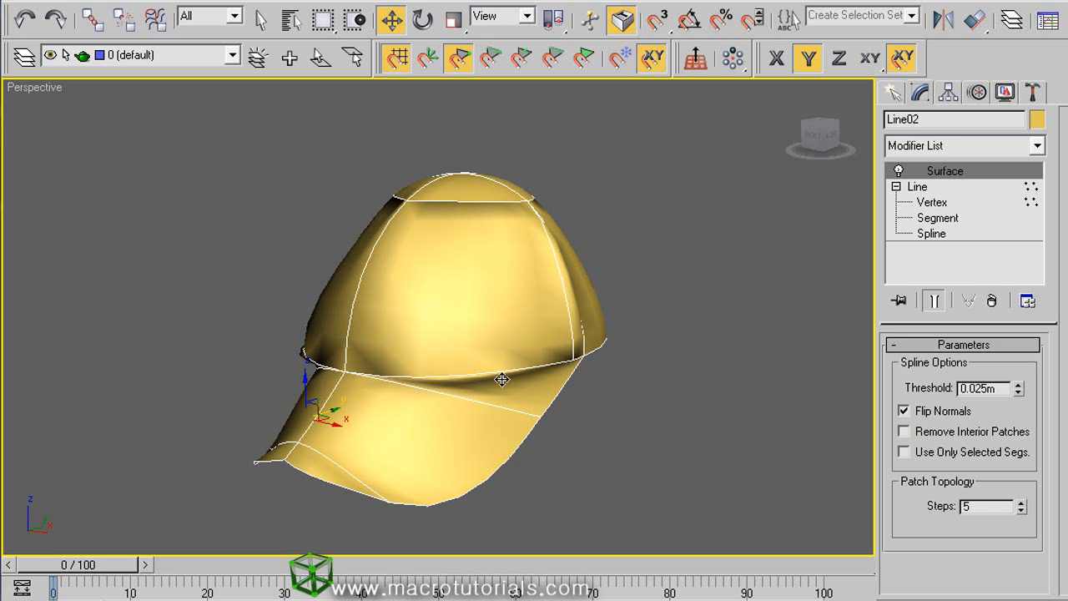
left_click(904, 431)
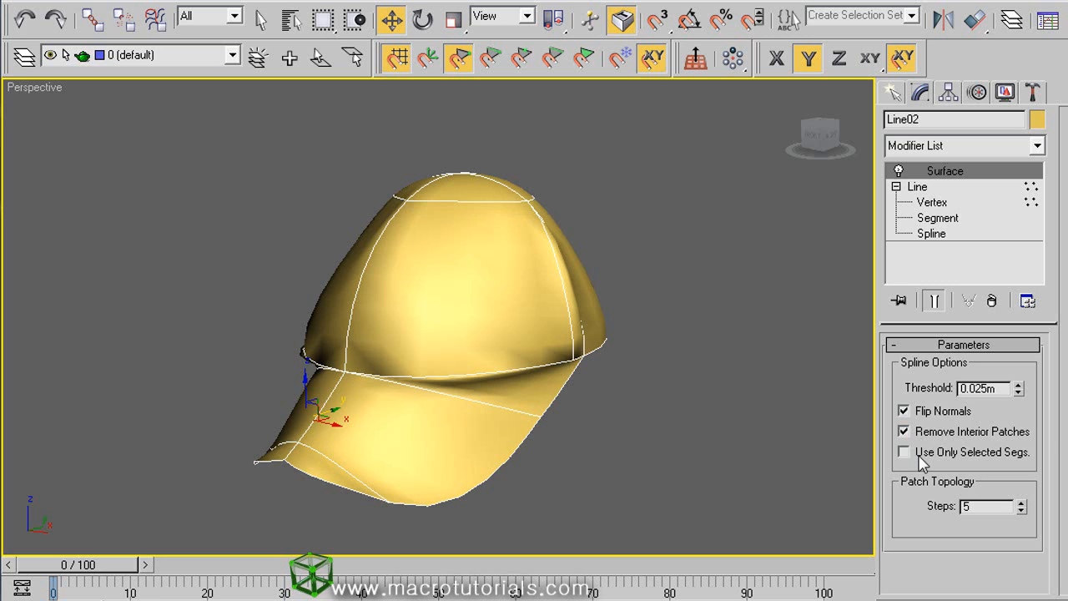
left_click(936, 218)
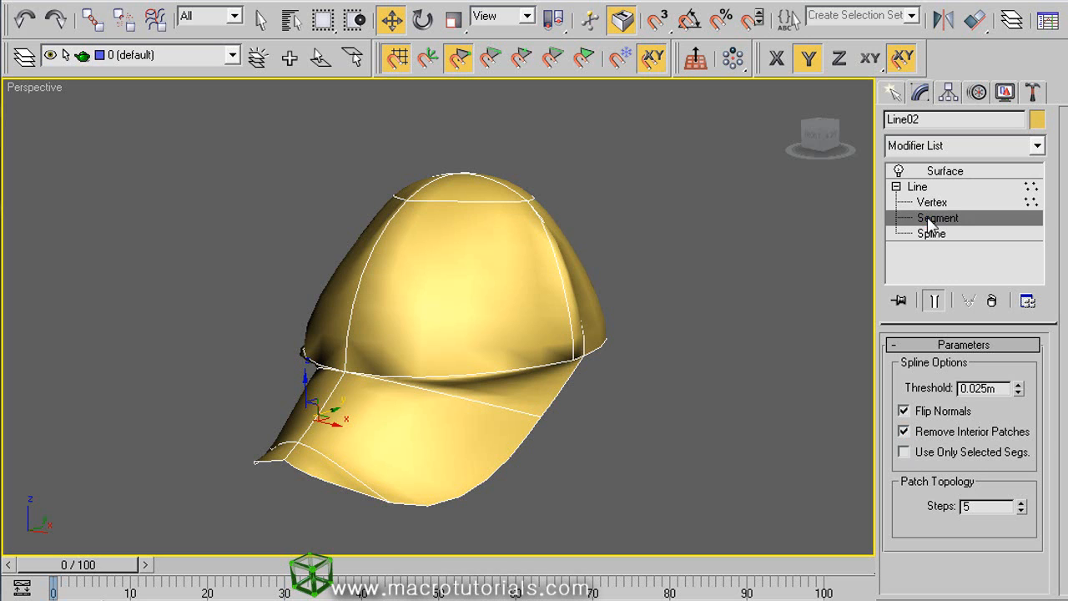
left_click(937, 218)
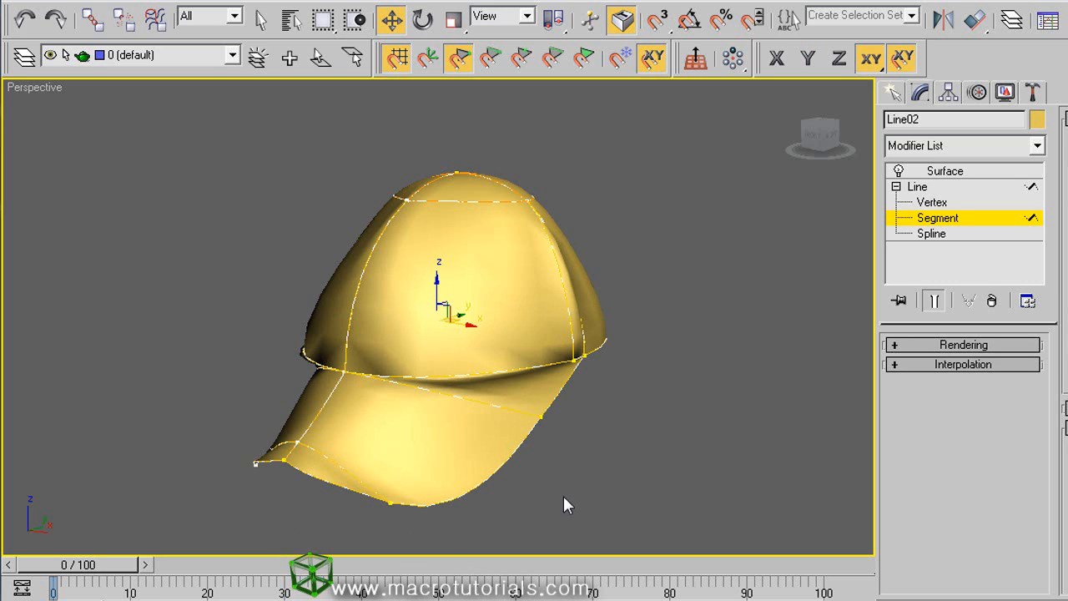
left_click(944, 170)
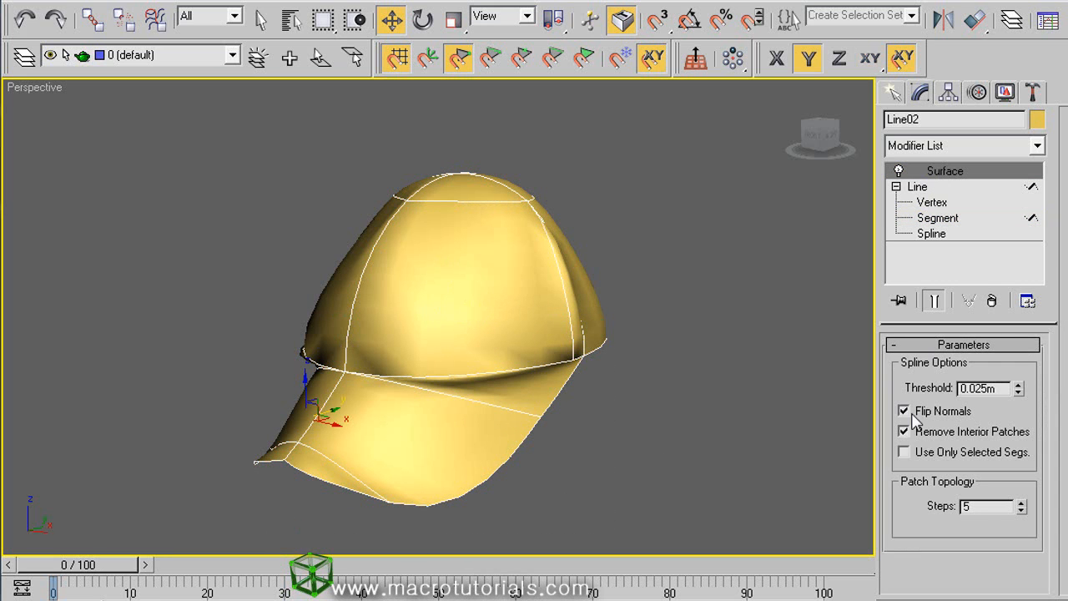
left_click(904, 451)
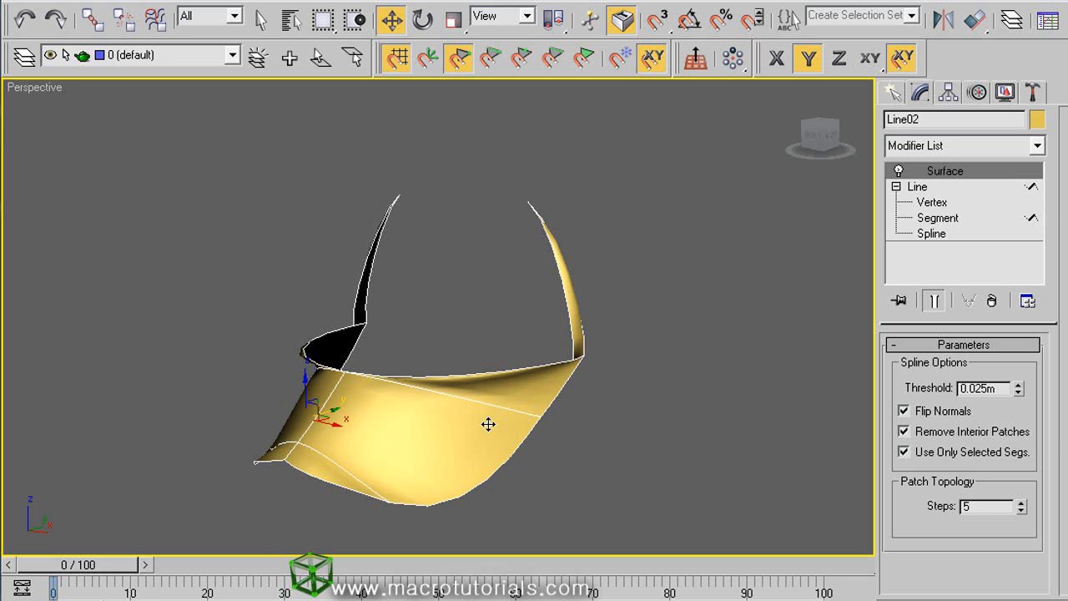
mouse_move(659, 438)
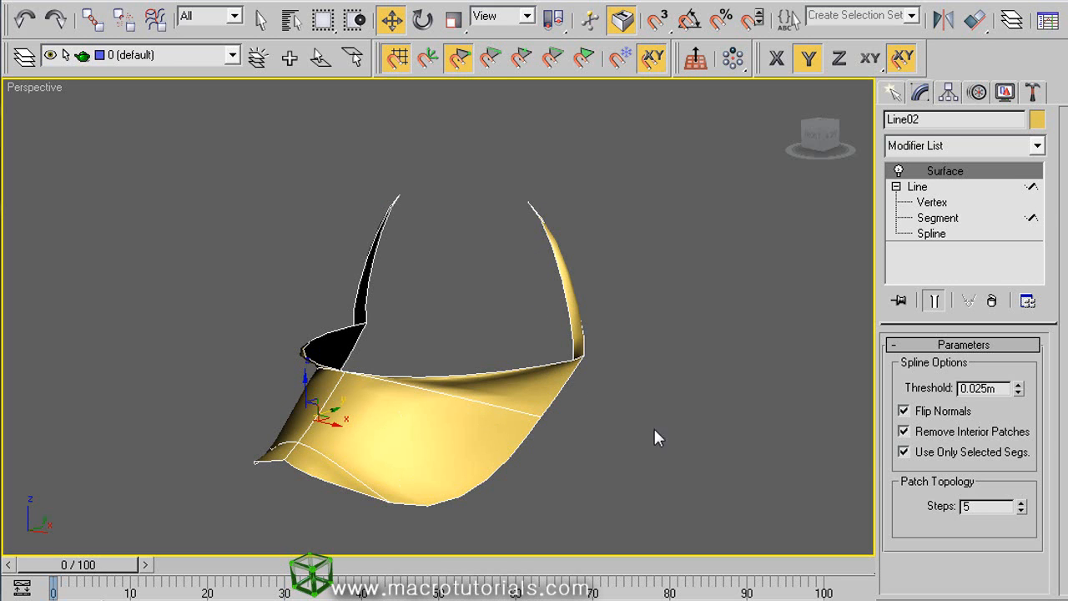
left_click(903, 452)
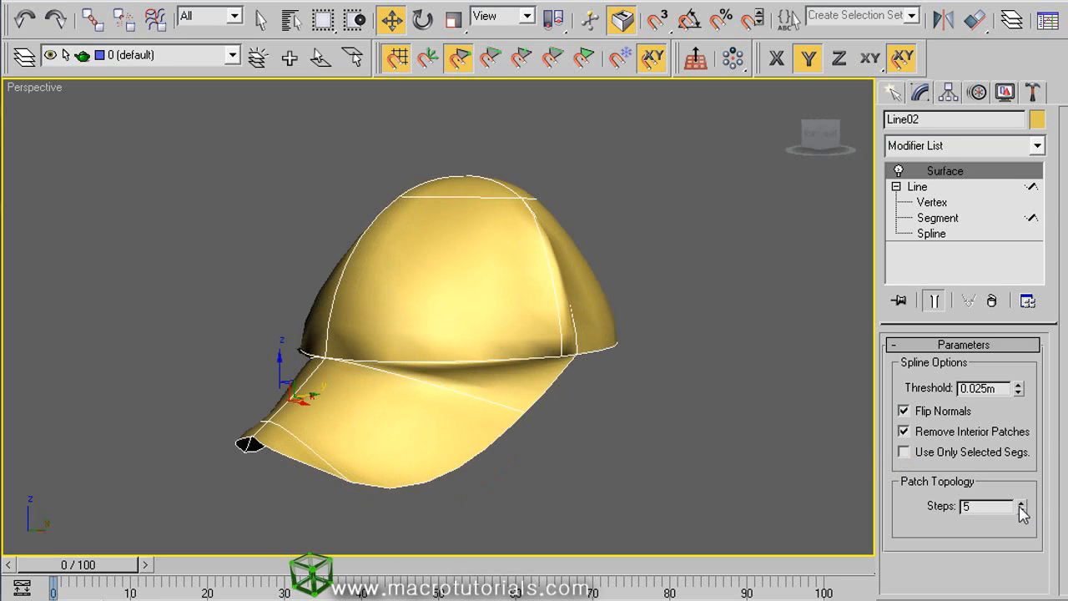
Step: Raise the Surface modifier's patch Steps from 5 to 21
left_click(1022, 501)
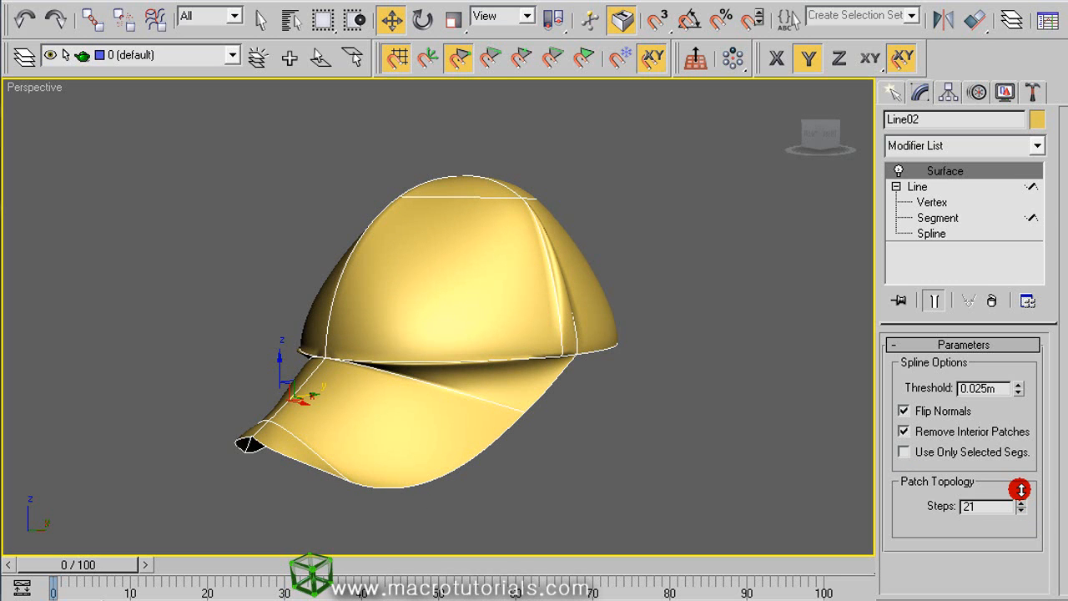
mouse_move(643, 368)
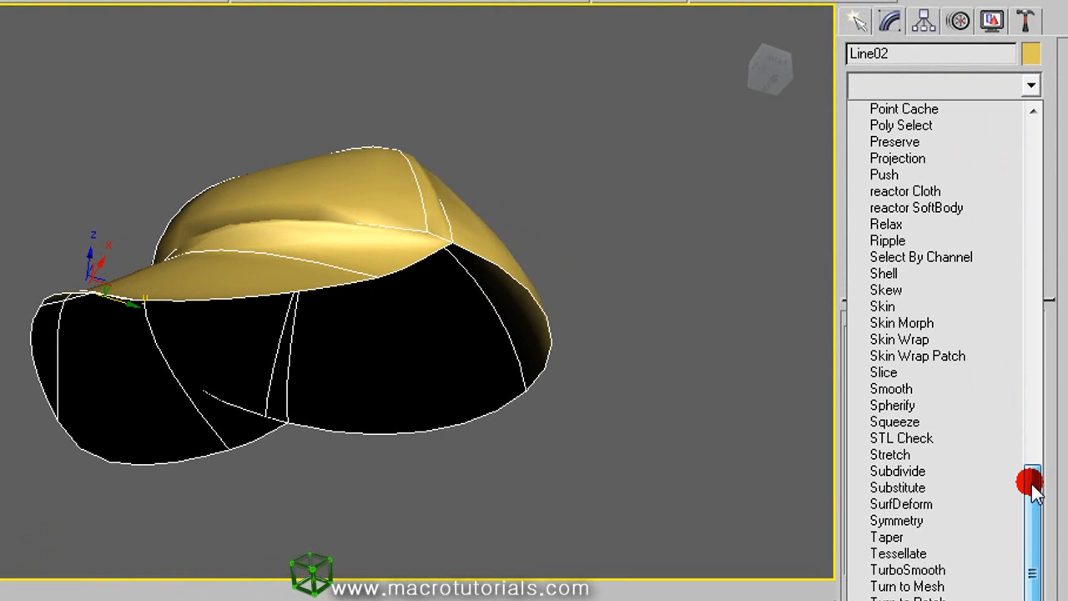
Step: Add a Shell modifier above Surface for 0.025 m outer thickness
left_click(884, 273)
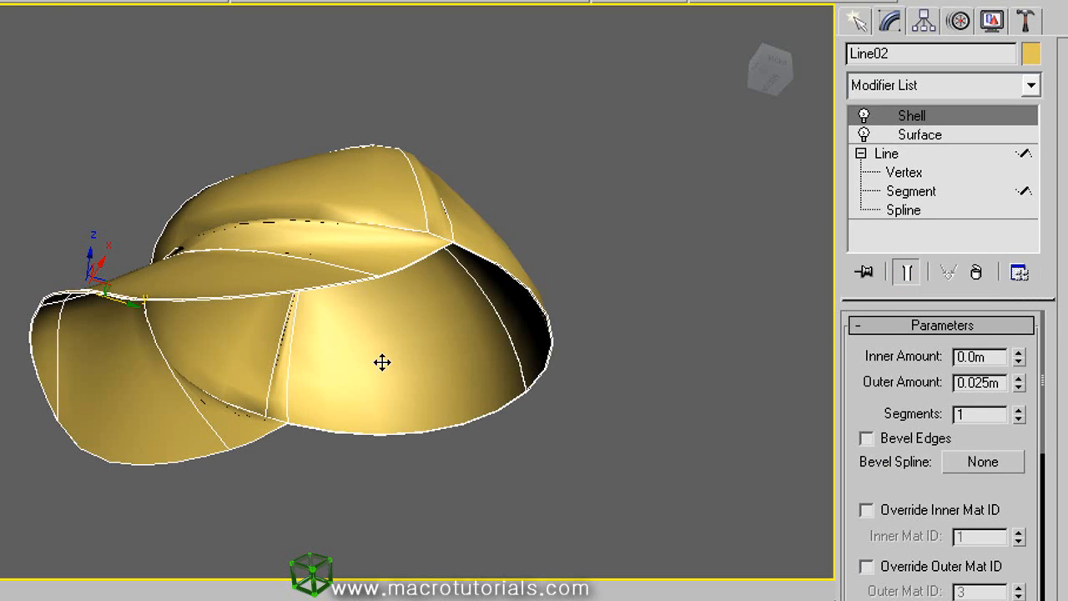